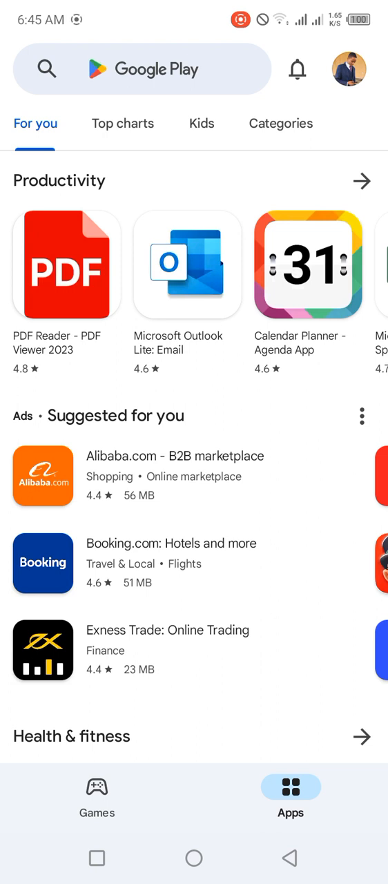
- Search Google Play for 'moo' and open the moodle suggestion's app listing
{"action": "left_click", "coordinate": [141, 69]}
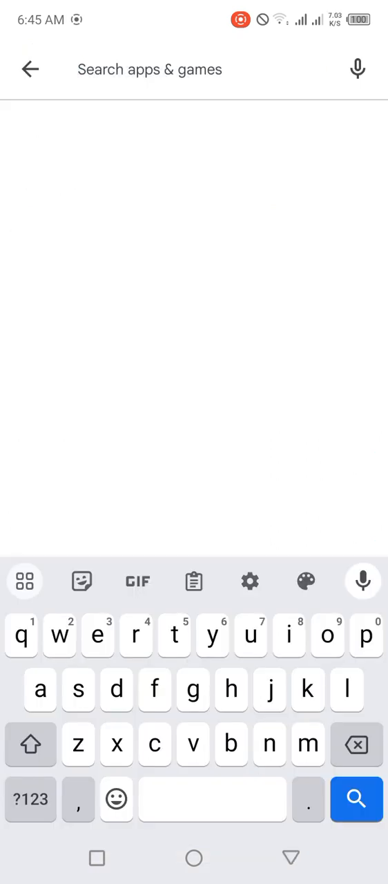
{"action": "type", "text": "mo"}
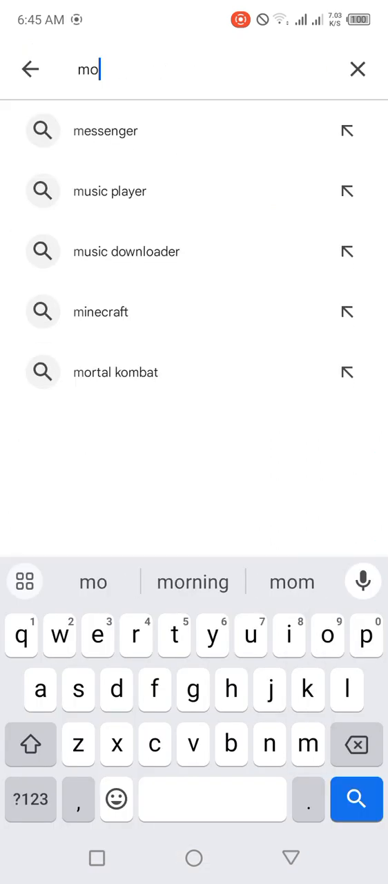
{"action": "key", "text": "o"}
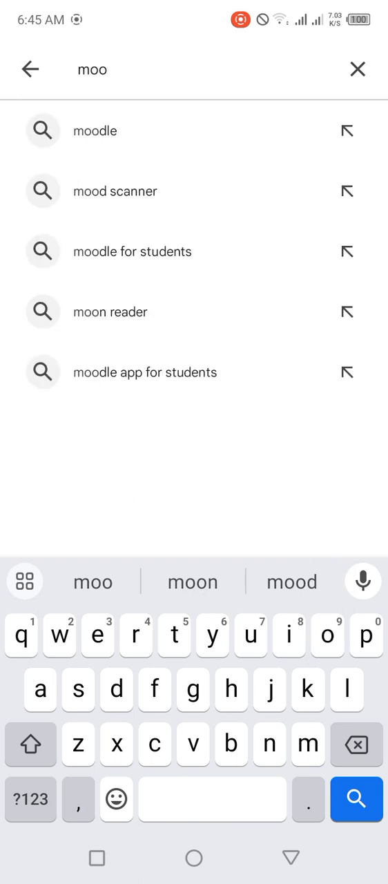
{"action": "left_click", "coordinate": [95, 131]}
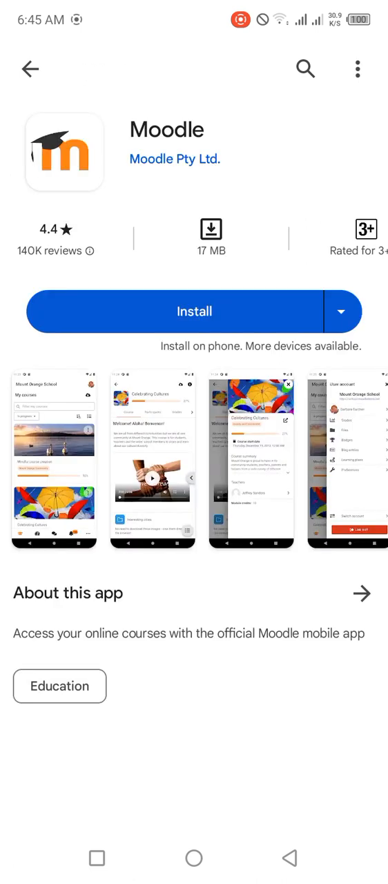
- Install the Moodle app from its Play Store listing
{"action": "scroll", "scroll_direction": "down", "scroll_amount": 3}
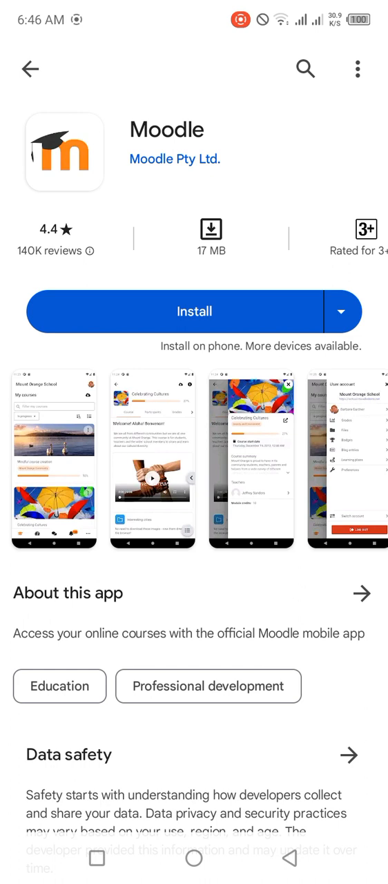
{"action": "left_click", "coordinate": [194, 311]}
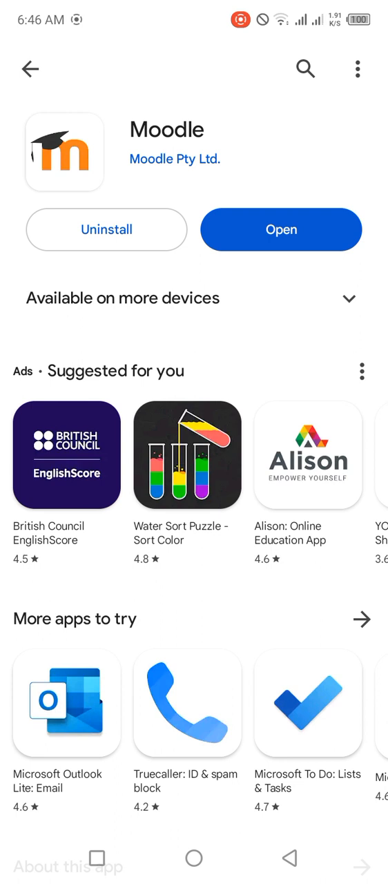
- Launch Moodle and select the Your site field on Connect to Moodle
{"action": "left_click", "coordinate": [281, 230]}
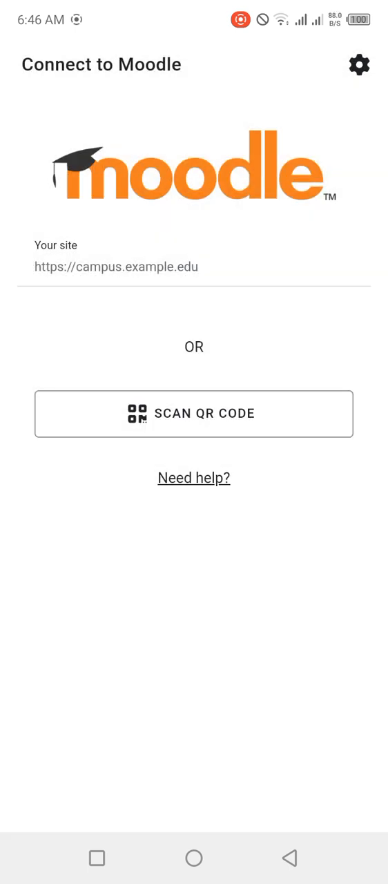
{"action": "left_click", "coordinate": [116, 267]}
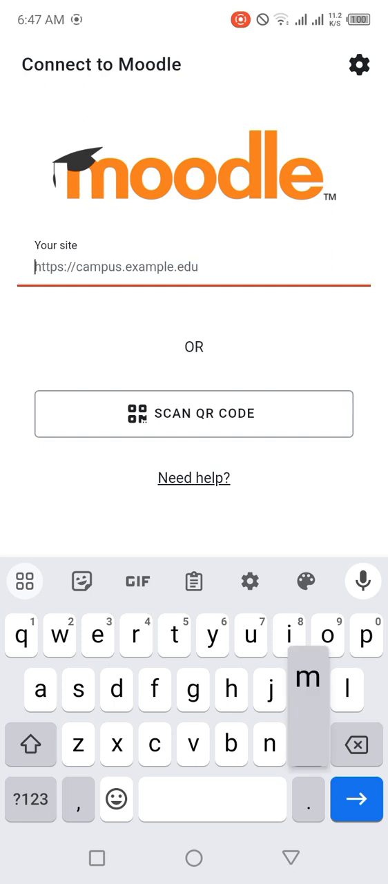
- Enter the site address m.shumbaskills.com to reach the E-Campus log-in page
{"action": "type", "text": "m."}
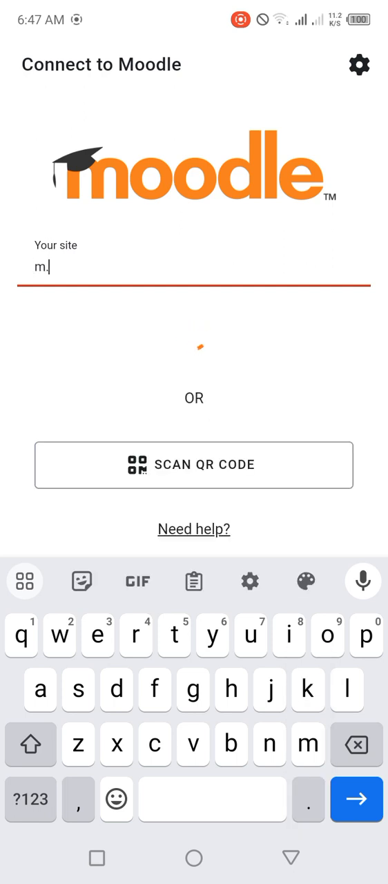
{"action": "type", "text": "shumb"}
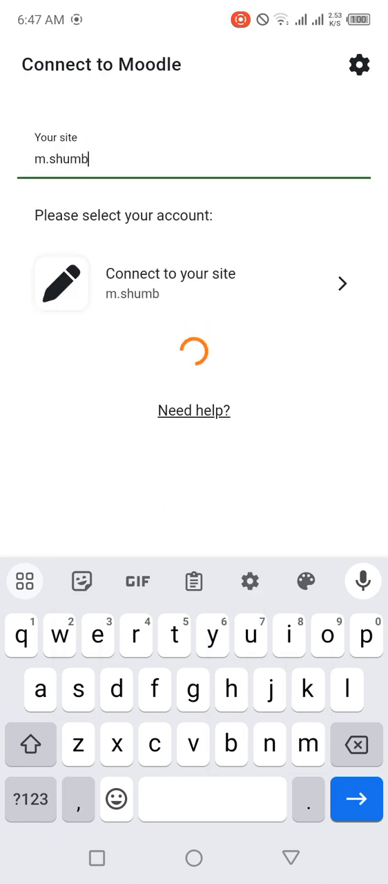
{"action": "type", "text": "a"}
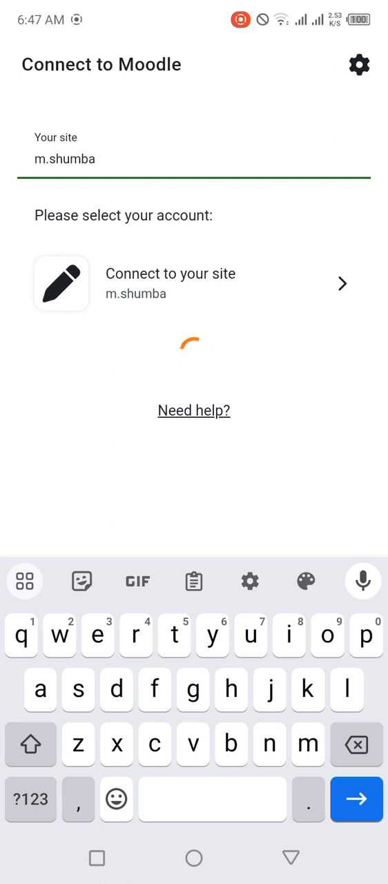
{"action": "type", "text": "skills"}
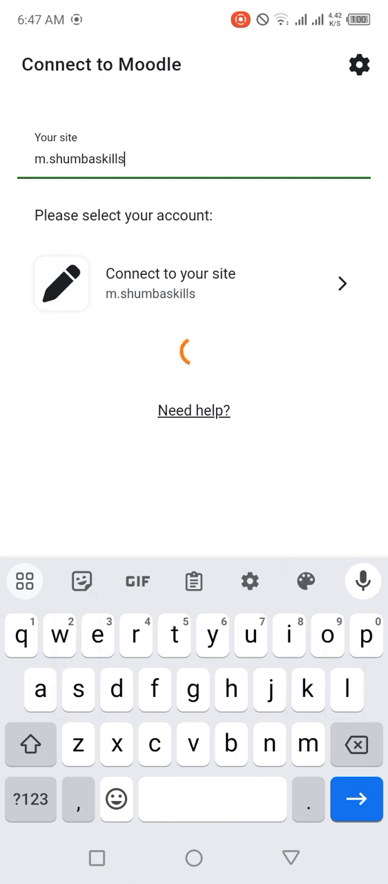
{"action": "type", "text": "."}
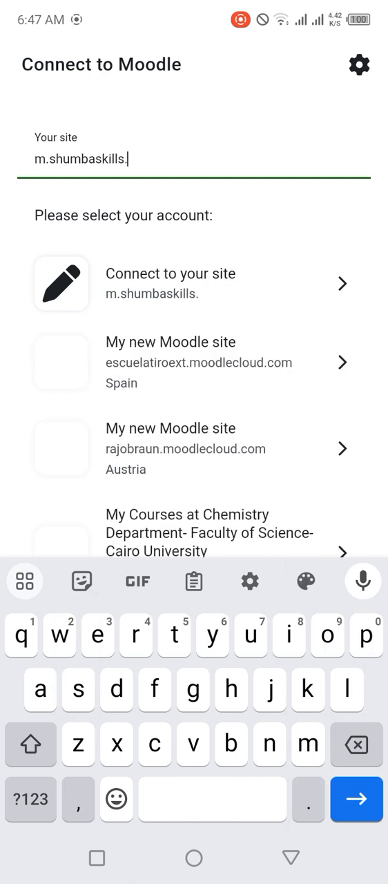
{"action": "type", "text": "com"}
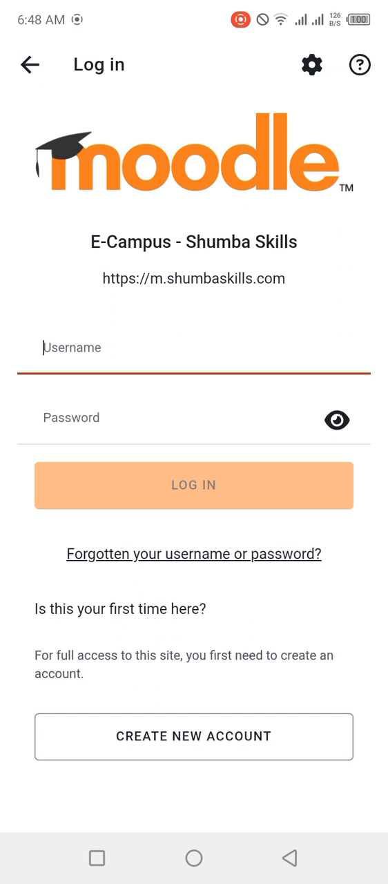
{"action": "left_click", "coordinate": [193, 347]}
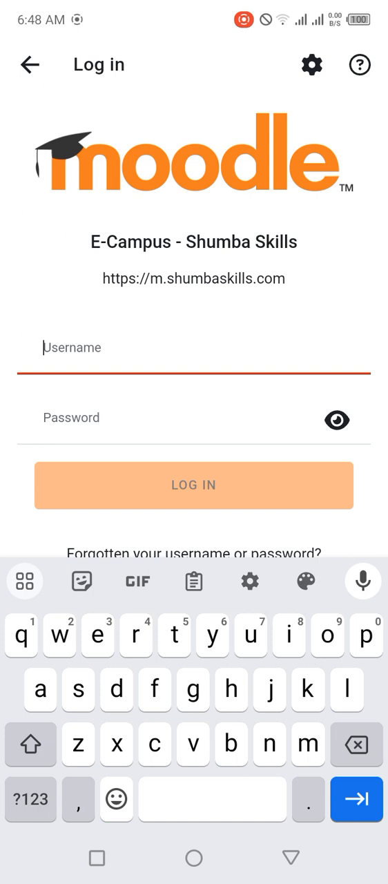
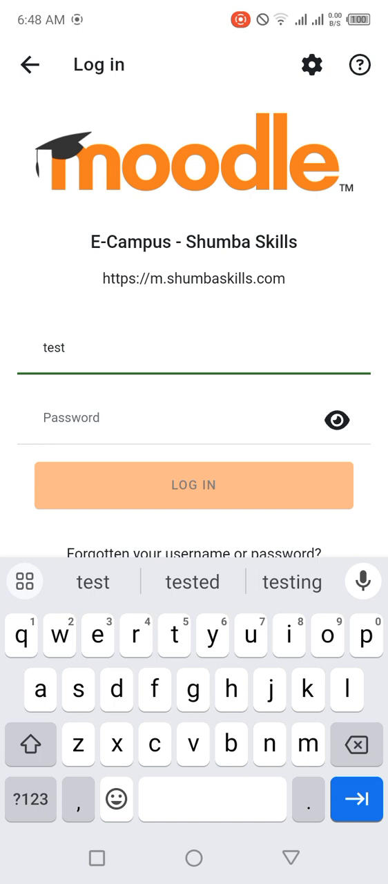
{"action": "left_click", "coordinate": [193, 417]}
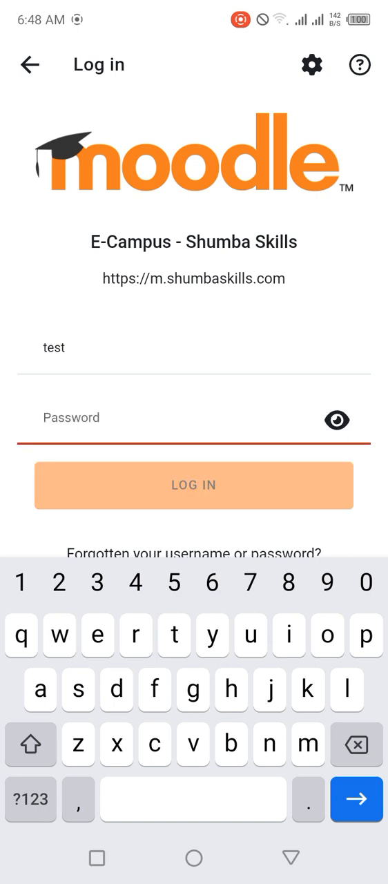
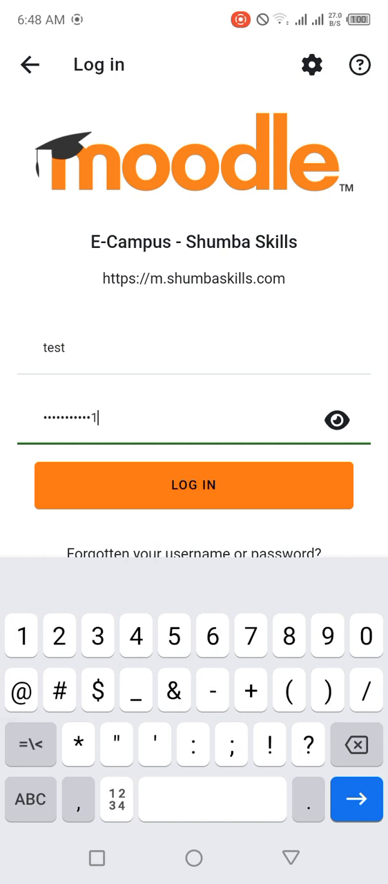
{"action": "left_click", "coordinate": [194, 484]}
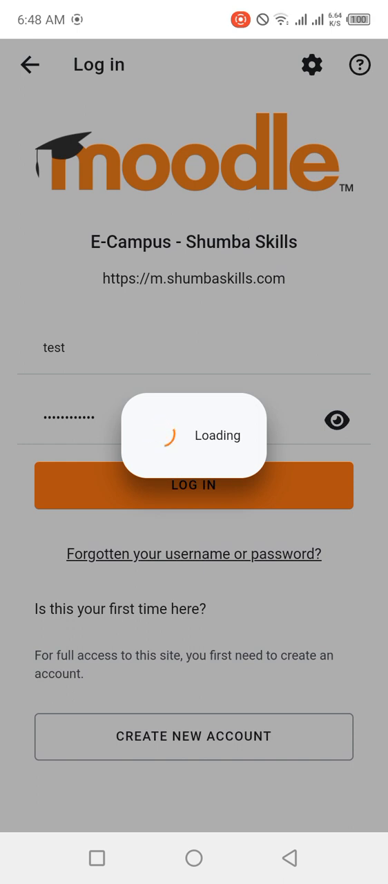
- Dismiss the 'Explore your personal area' tip to reveal My courses
{"action": "left_click", "coordinate": [194, 485]}
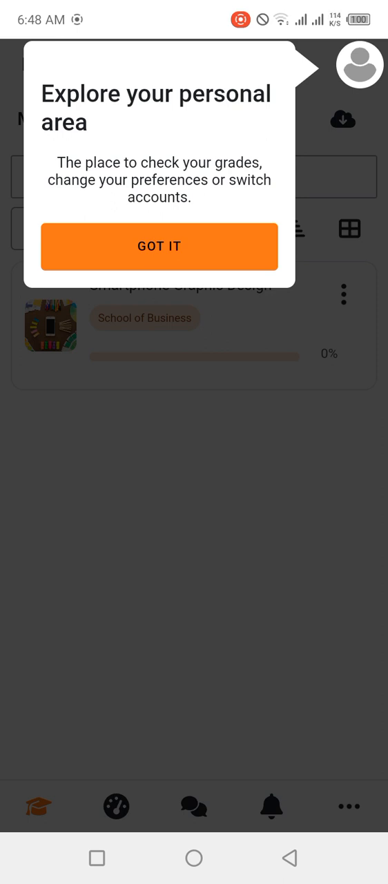
{"action": "left_click", "coordinate": [159, 246]}
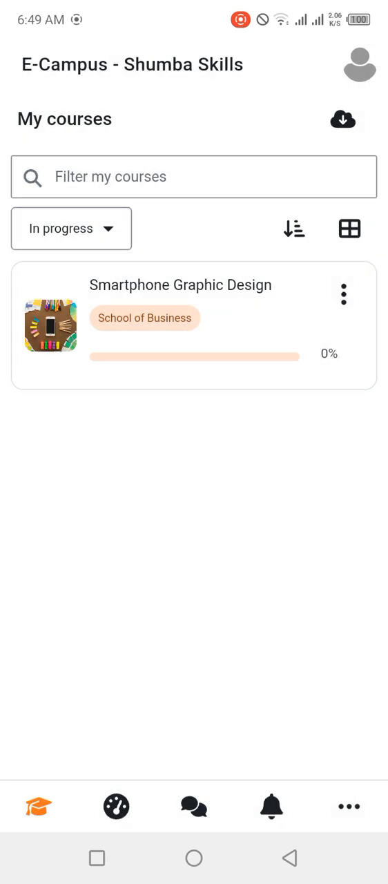
- Open the Smartphone Graphic Design course and dismiss its 'find your way around' tip
{"action": "left_click", "coordinate": [180, 285]}
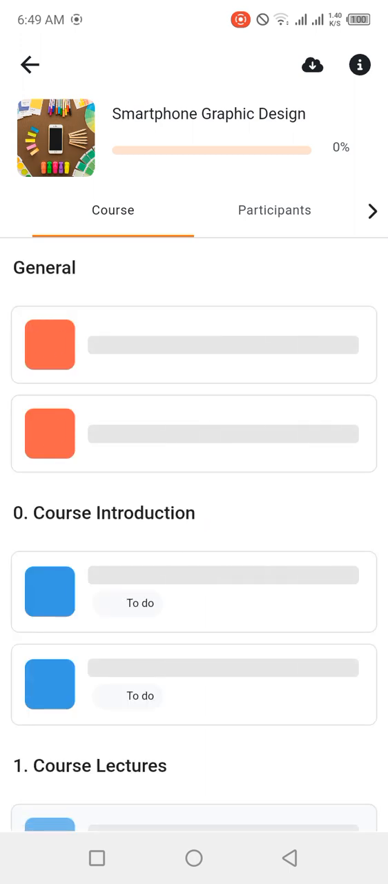
{"action": "left_click", "coordinate": [346, 790]}
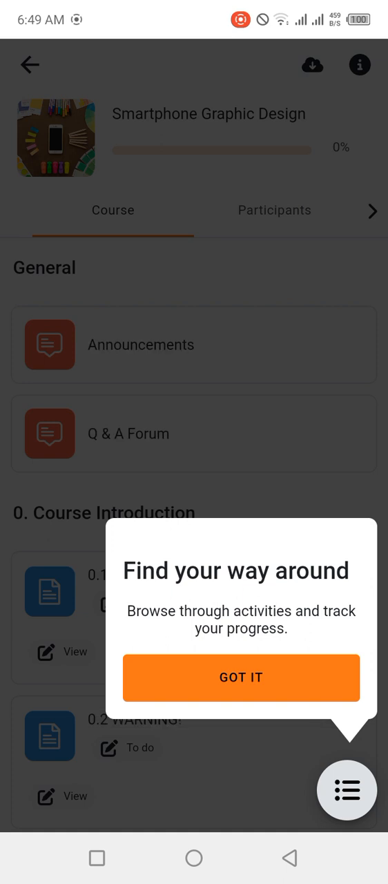
{"action": "left_click", "coordinate": [241, 678]}
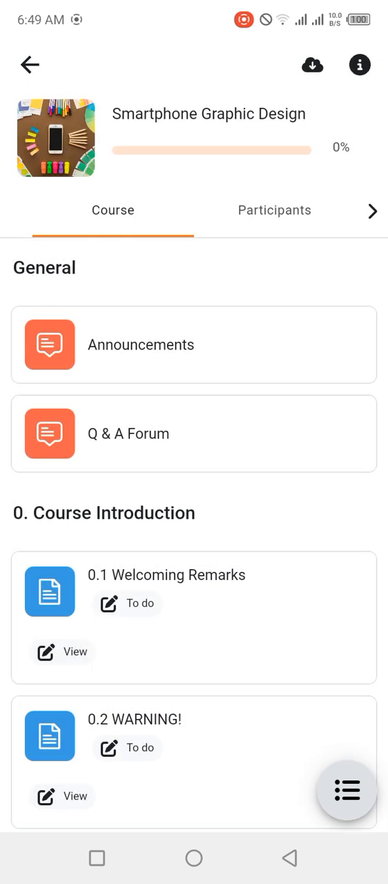
- Scroll the course page down to 0. Course Introduction's 0.1 Welcoming Remarks
{"action": "scroll", "scroll_direction": "down", "scroll_amount": 3}
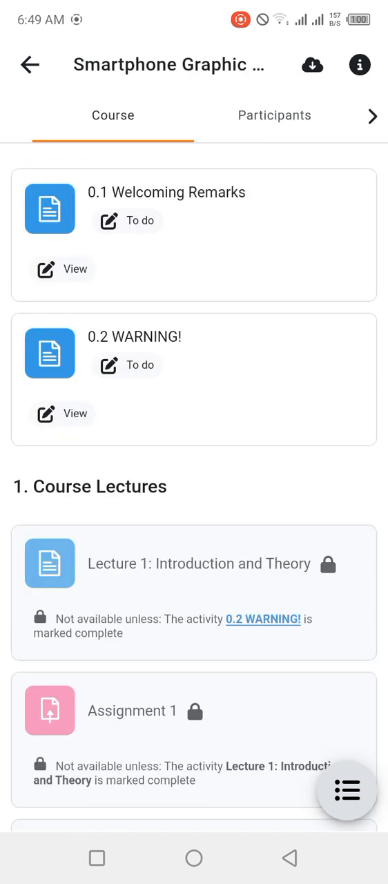
{"action": "scroll", "scroll_direction": "down", "scroll_amount": 3}
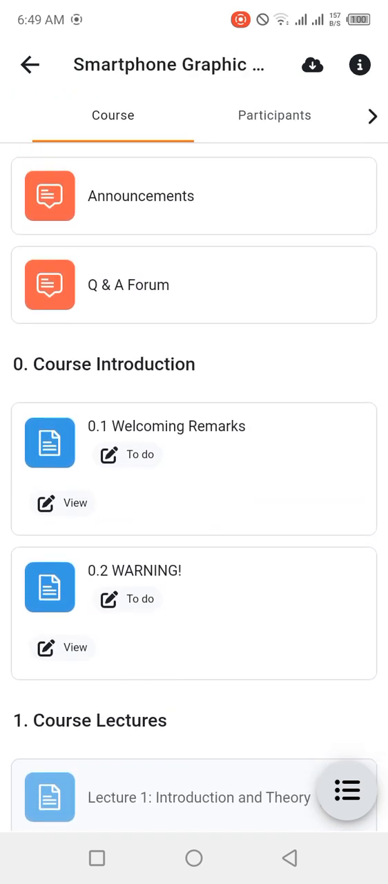
{"action": "scroll", "scroll_direction": "down", "scroll_amount": 3}
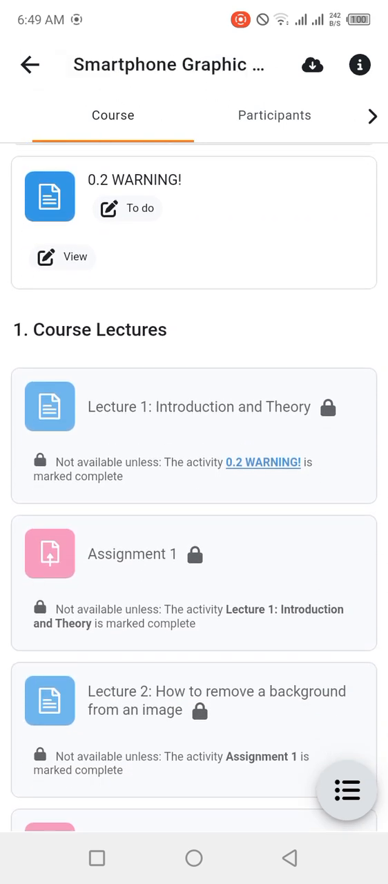
{"action": "scroll", "scroll_direction": "down", "scroll_amount": 3}
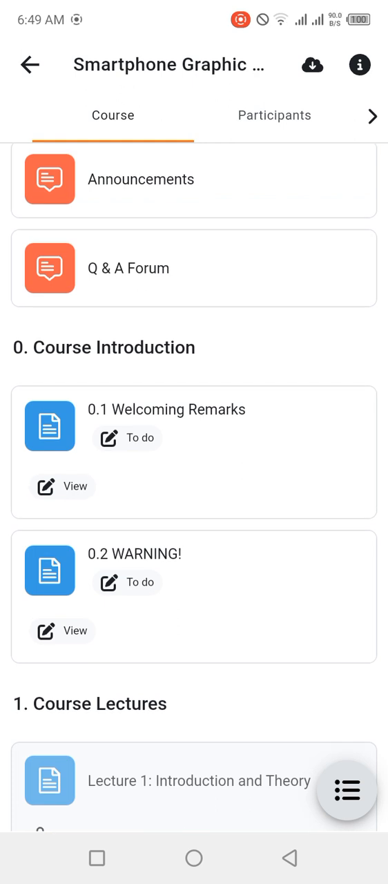
{"action": "scroll", "scroll_direction": "down", "scroll_amount": 3}
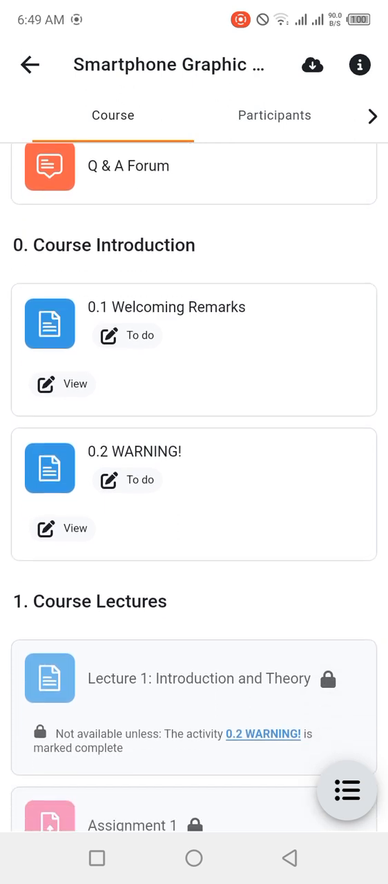
{"action": "scroll", "scroll_direction": "down", "scroll_amount": 3}
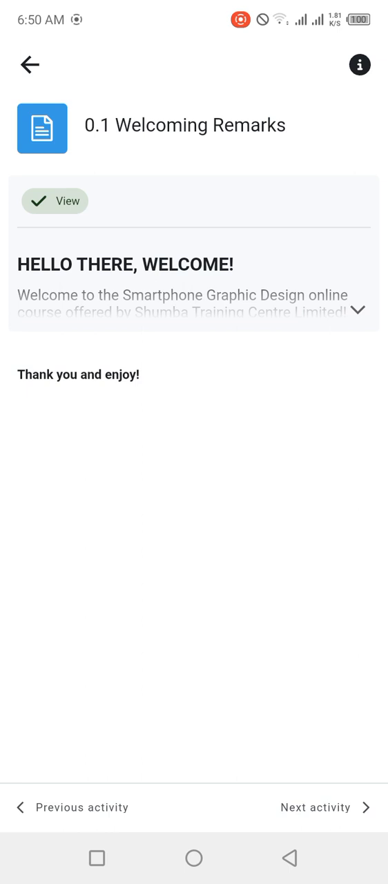
- Expand the Welcoming Remarks message and scroll through the full text
{"action": "left_click", "coordinate": [358, 310]}
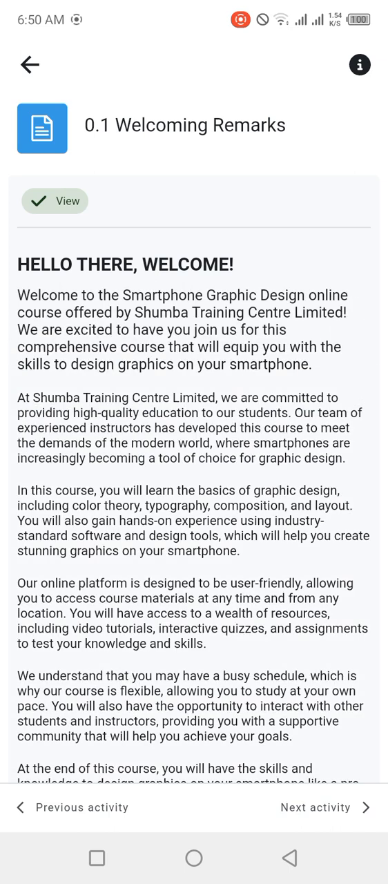
{"action": "scroll", "scroll_direction": "down", "scroll_amount": 3}
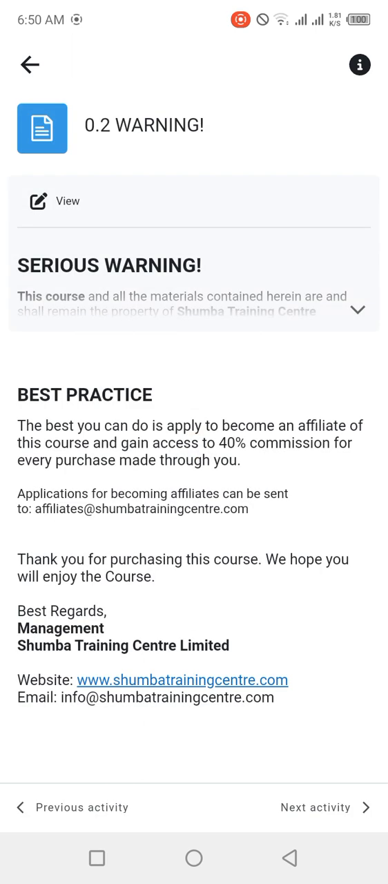
- Expand and read the full warning, then continue to Lecture 1
{"action": "left_click", "coordinate": [54, 201]}
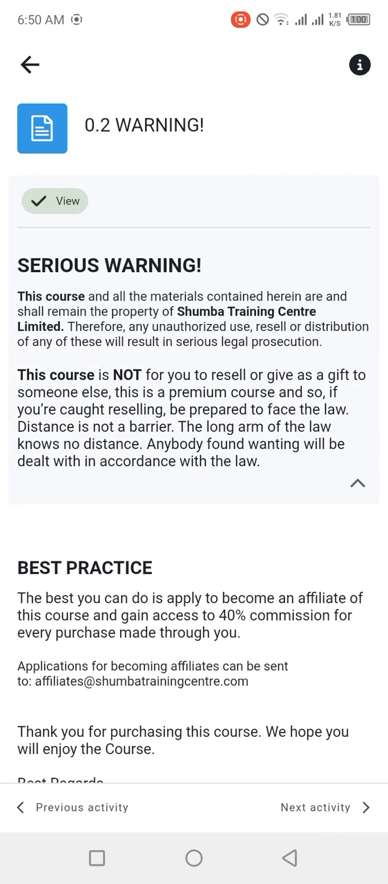
{"action": "scroll", "scroll_direction": "down", "scroll_amount": 3}
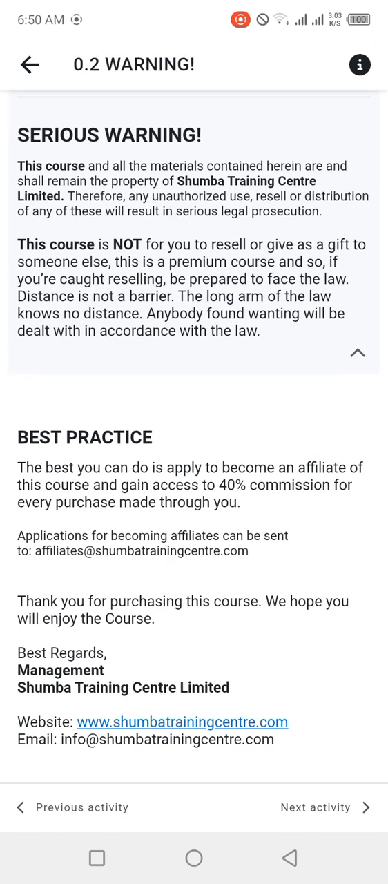
{"action": "left_click", "coordinate": [315, 807]}
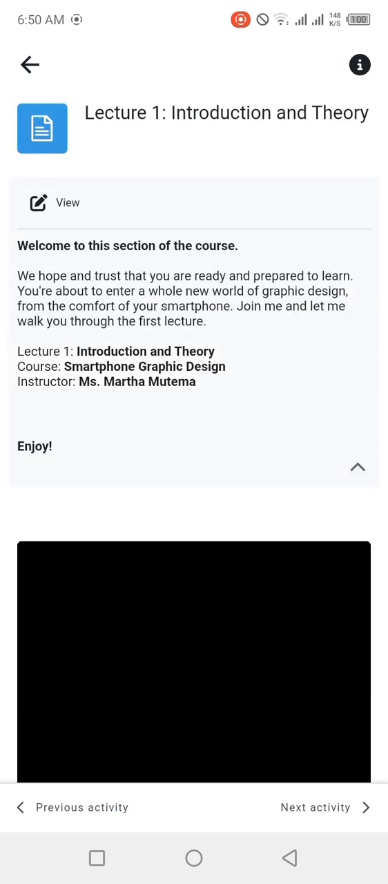
- Scroll through Lecture 1's Introduction & Theory video, then return to the course page
{"action": "scroll", "scroll_direction": "down", "scroll_amount": 3}
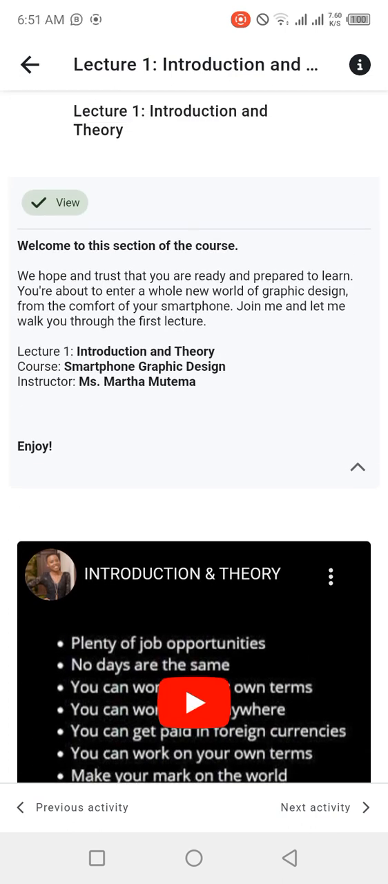
{"action": "left_click", "coordinate": [29, 64]}
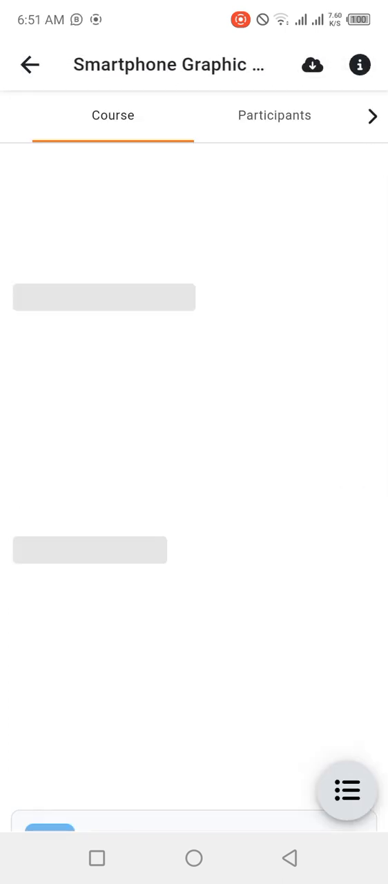
- Scroll the course list past the Done intro pages and Lecture 1 to Assignment 1
{"action": "scroll", "scroll_direction": "down", "scroll_amount": 3}
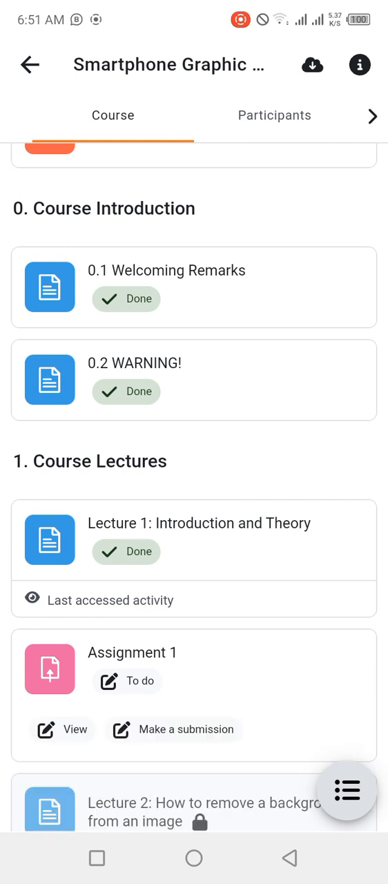
{"action": "scroll", "scroll_direction": "down", "scroll_amount": 3}
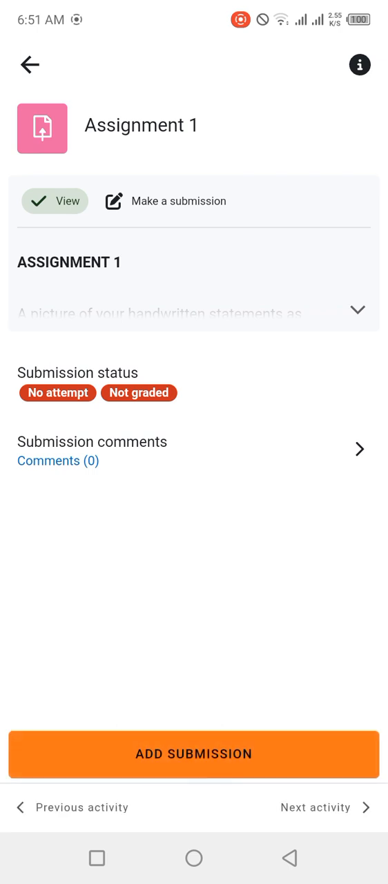
- Expand the Assignment 1 description and begin a new submission
{"action": "left_click", "coordinate": [357, 309]}
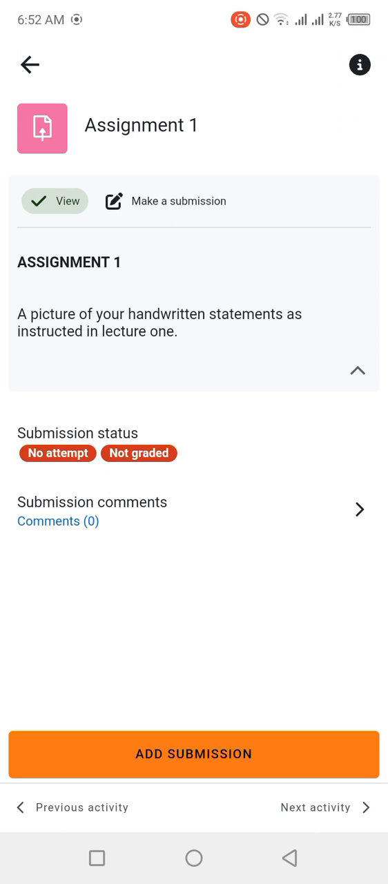
{"action": "left_click", "coordinate": [195, 754]}
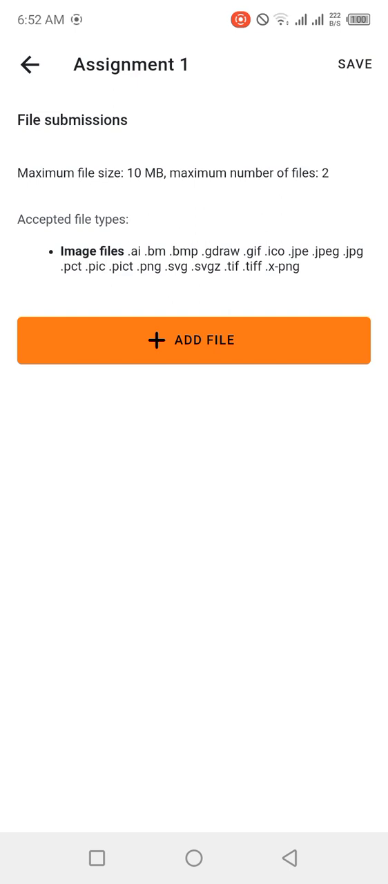
- Attach png.jpg and png(1).jpg from photo albums to the submission and save
{"action": "left_click", "coordinate": [194, 340]}
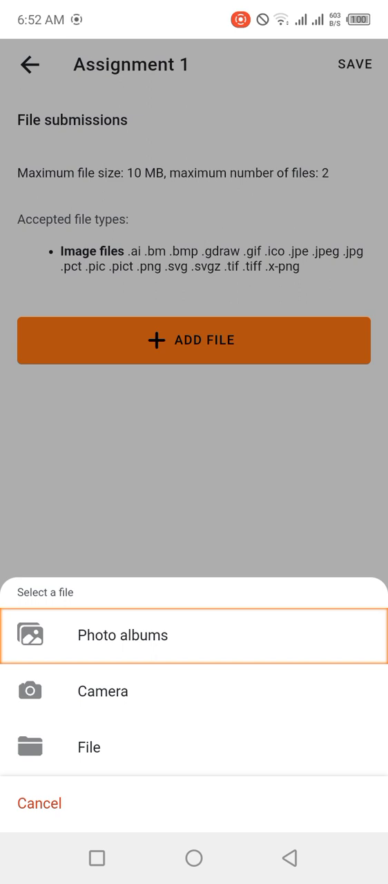
{"action": "left_click", "coordinate": [123, 635]}
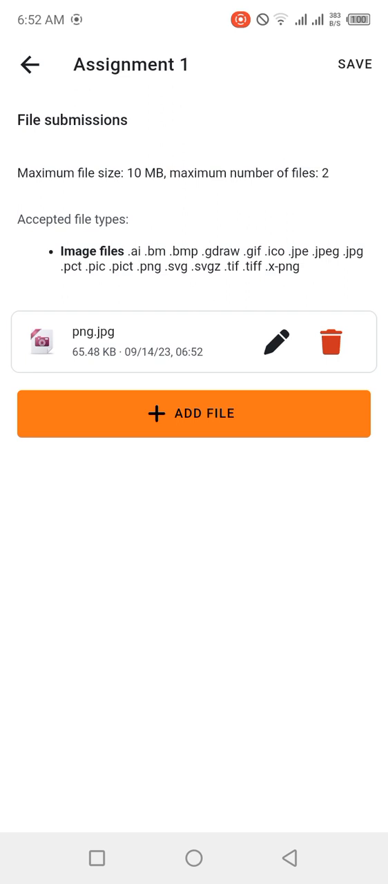
{"action": "left_click", "coordinate": [194, 413]}
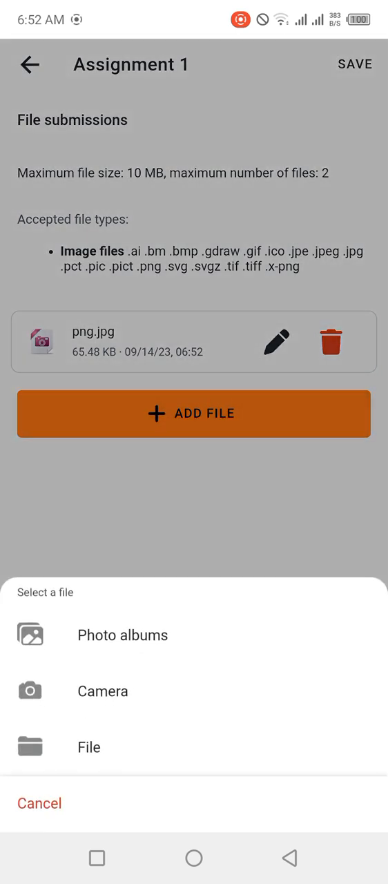
{"action": "left_click", "coordinate": [89, 747]}
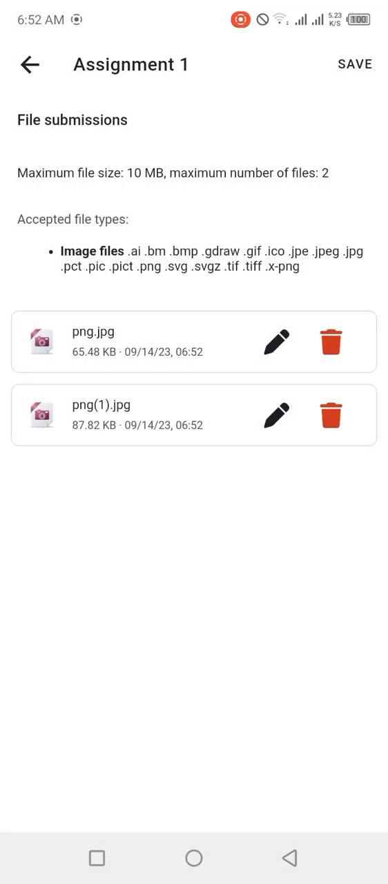
{"action": "left_click", "coordinate": [331, 416]}
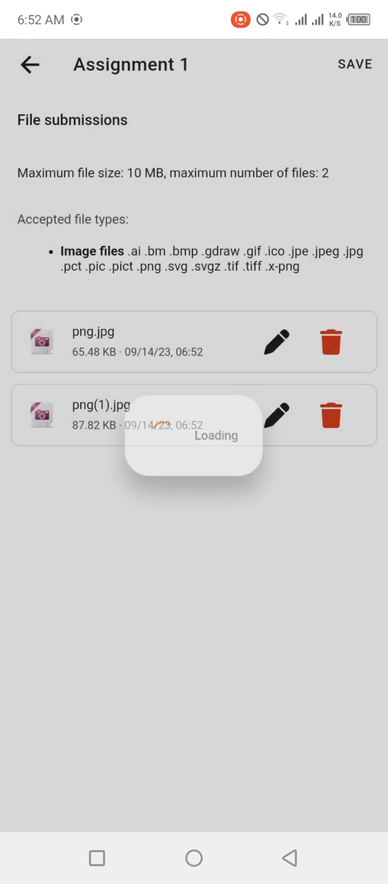
- Confirm saving so Assignment 1 holds both images as a Draft (not submitted)
{"action": "left_click", "coordinate": [331, 416]}
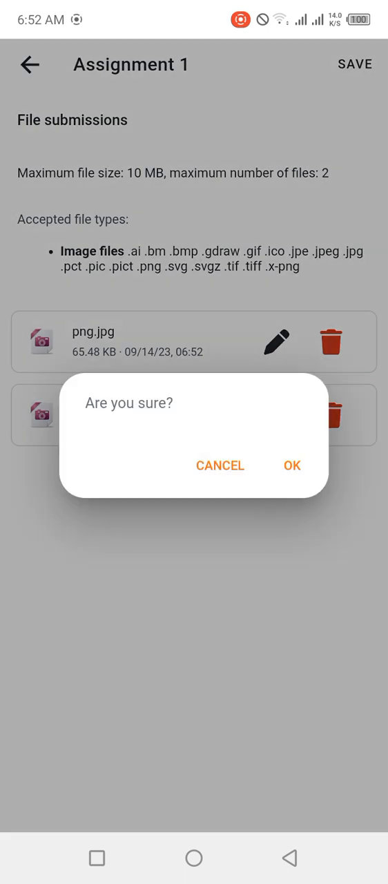
{"action": "left_click", "coordinate": [291, 465]}
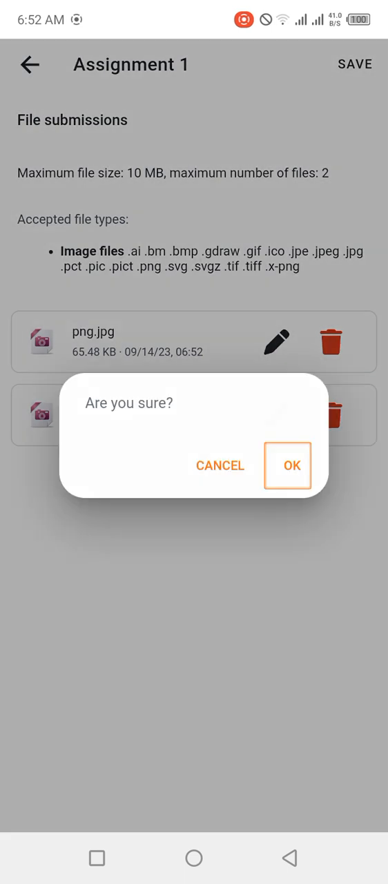
{"action": "left_click", "coordinate": [288, 464]}
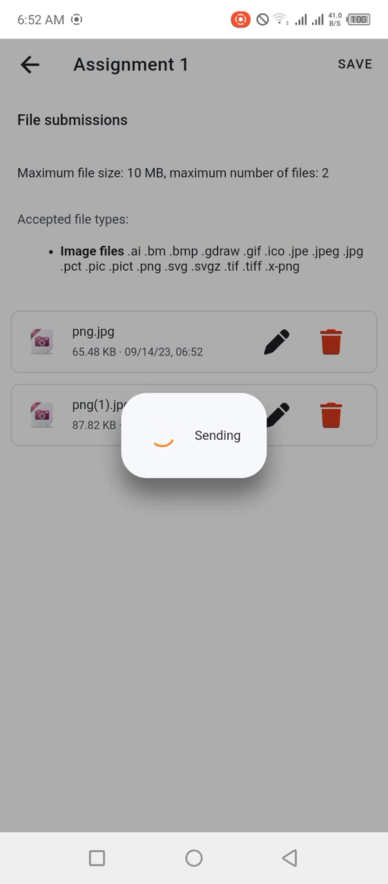
{"action": "left_click", "coordinate": [355, 65]}
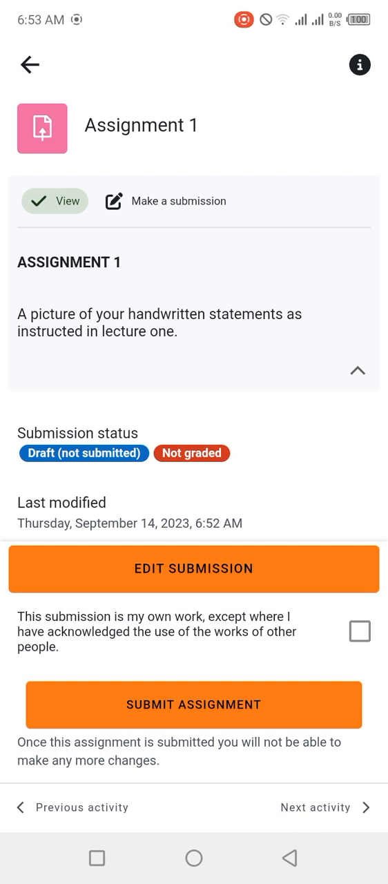
- Tick the own-work statement, then submit Assignment 1 and confirm
{"action": "left_click", "coordinate": [360, 632]}
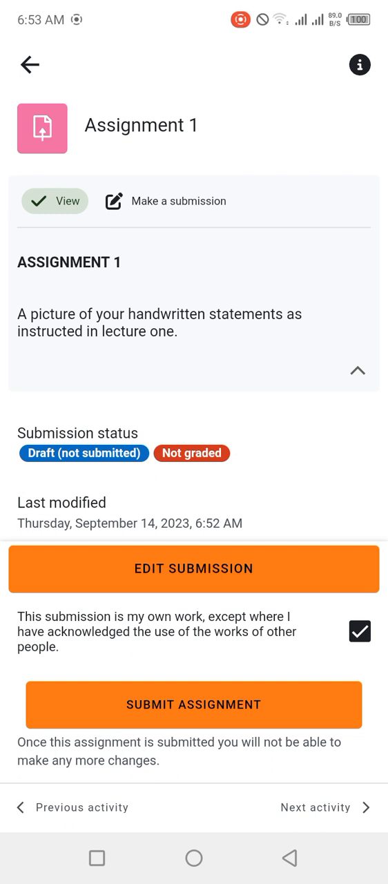
{"action": "left_click", "coordinate": [194, 704]}
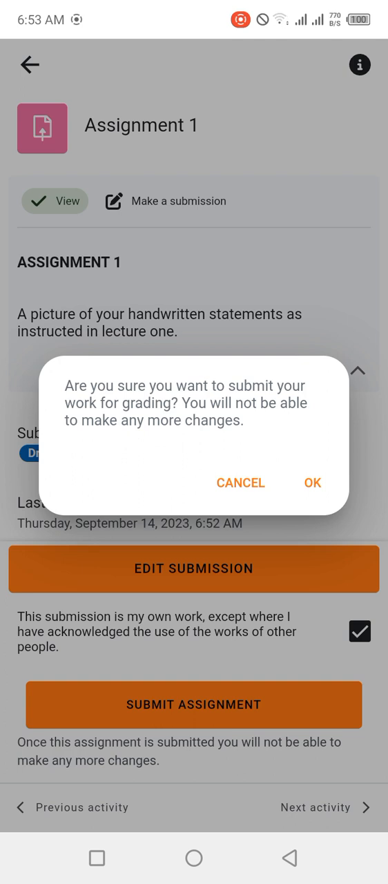
{"action": "left_click", "coordinate": [313, 483]}
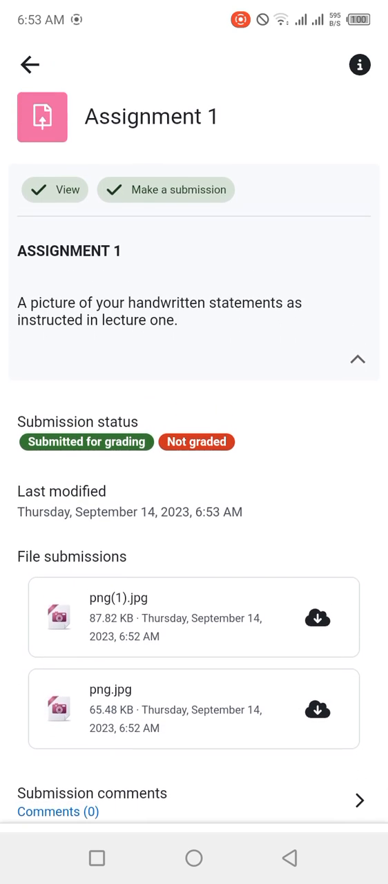
- Scroll the submitted assignment page and go back to the Smartphone Graphic Design course
{"action": "scroll", "scroll_direction": "down", "scroll_amount": 3}
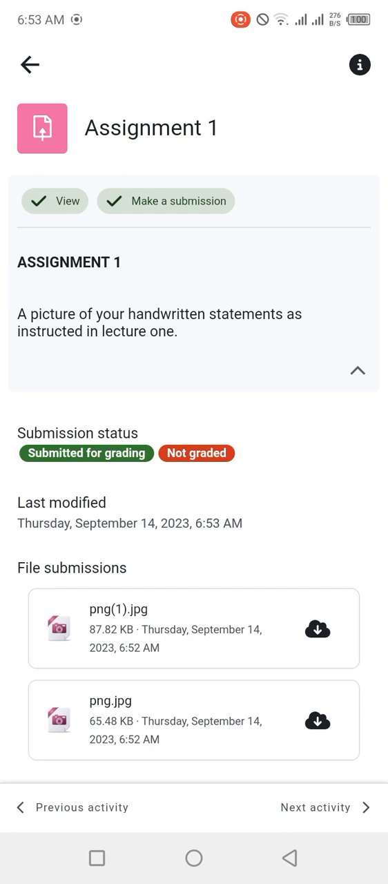
{"action": "left_click", "coordinate": [30, 64]}
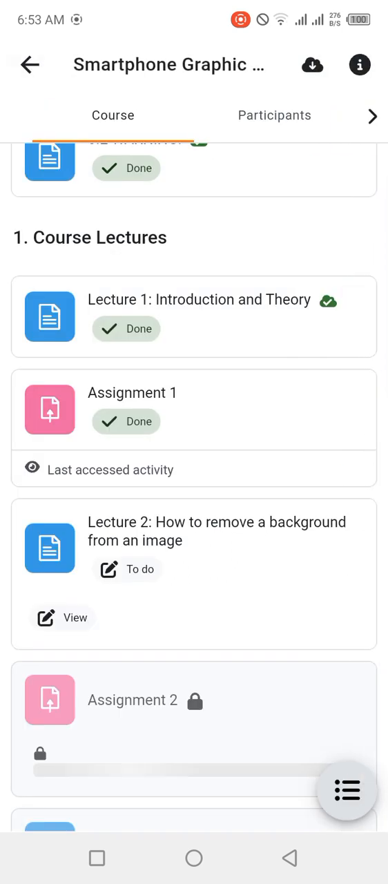